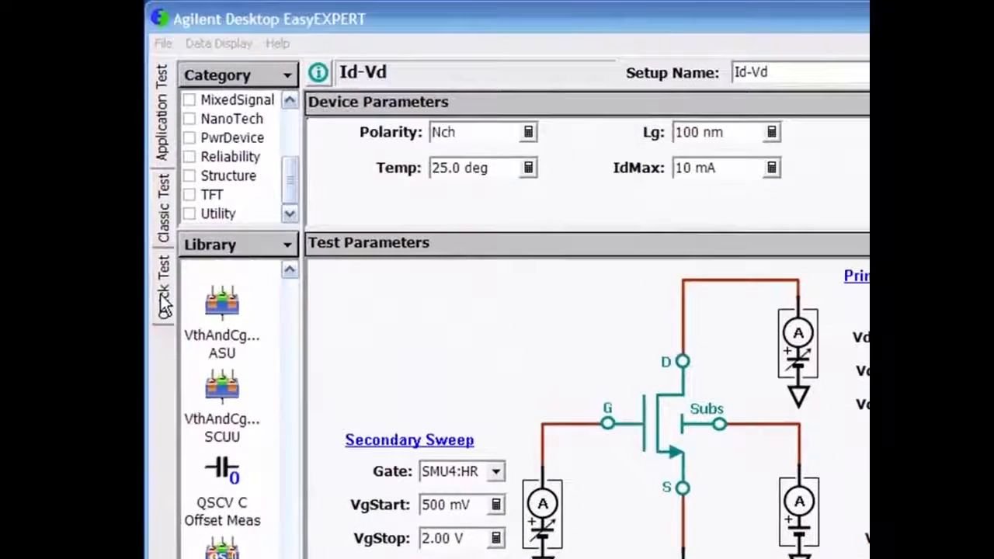
Start the Simple Vth and Simple Cgb Quick Test sequence run.
left_click(161, 288)
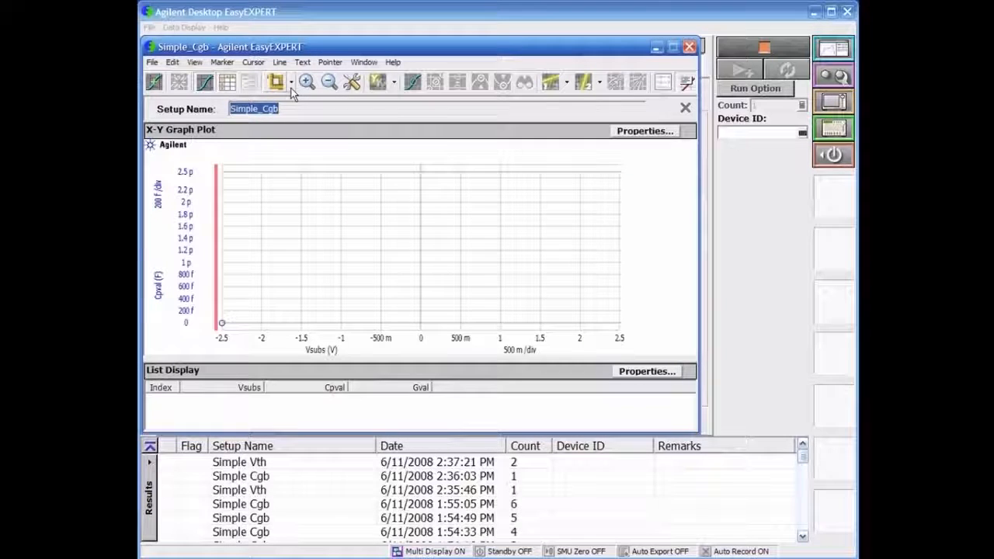
Let the Cgval versus Vsubs sweep finish and bring up Save/Delete options for the new Simple Cgb result.
left_click(746, 68)
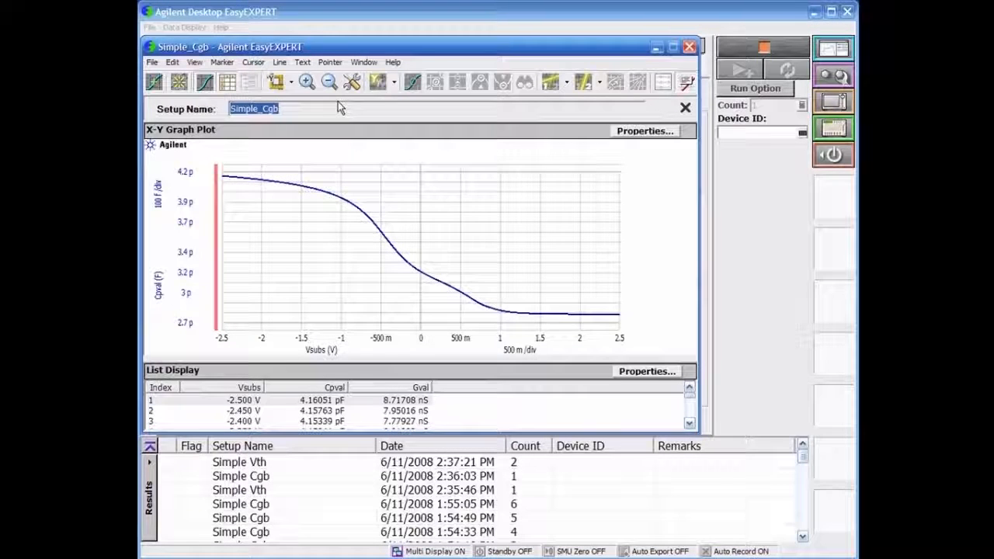
mouse_move(281, 233)
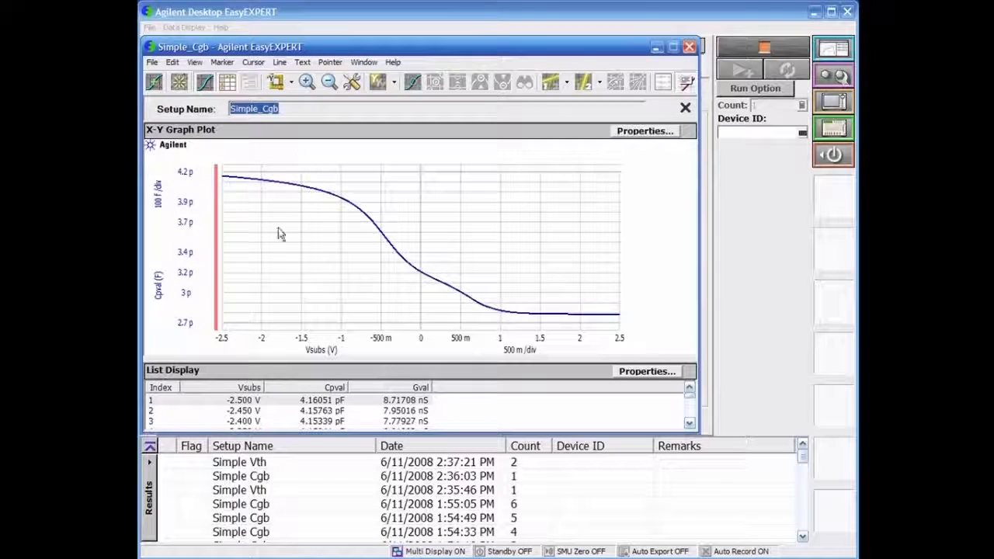
left_click(755, 48)
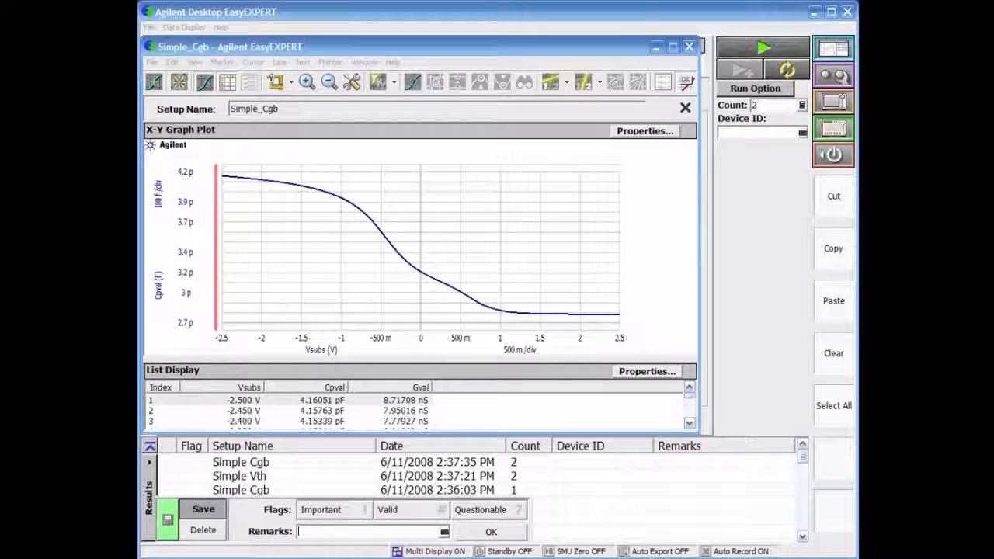